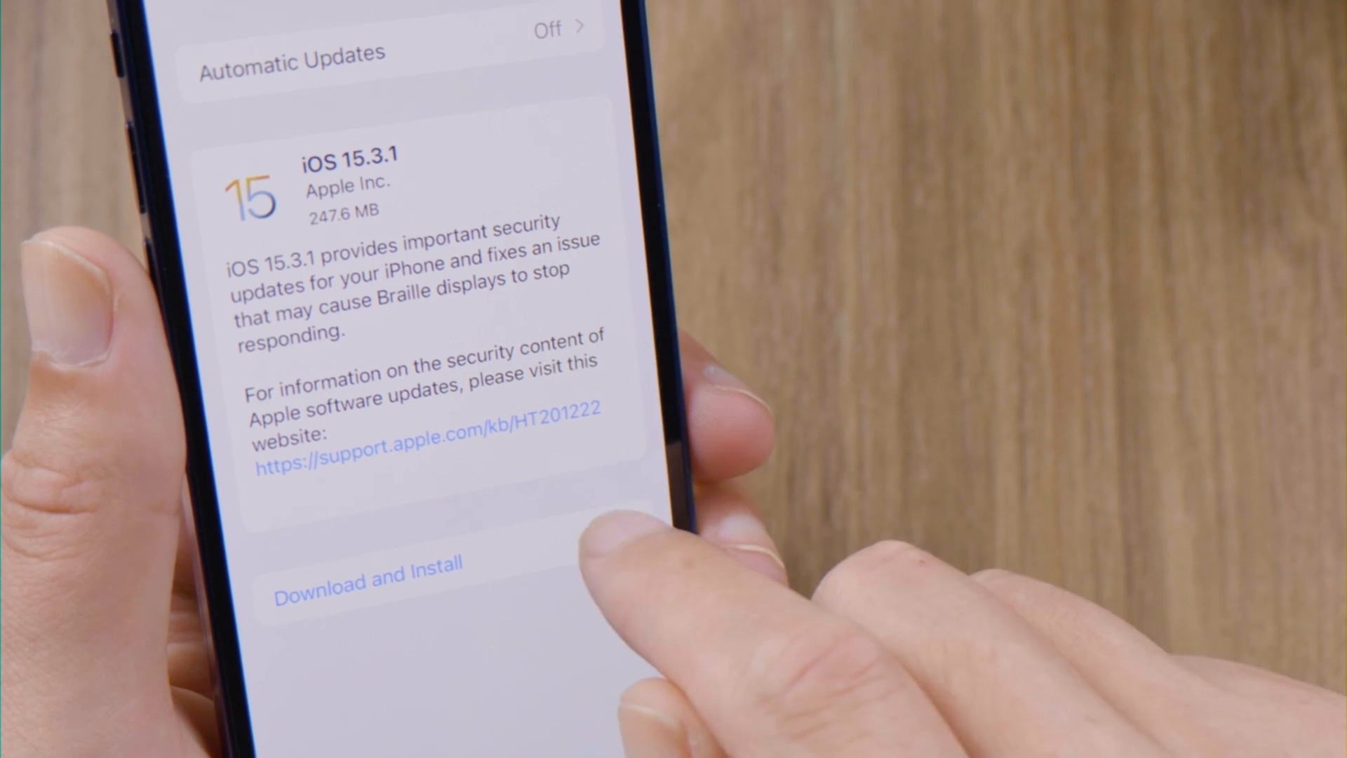
# Start Download and Install for the iOS 15.3.1 update in Software Update
pyautogui.click(366, 585)
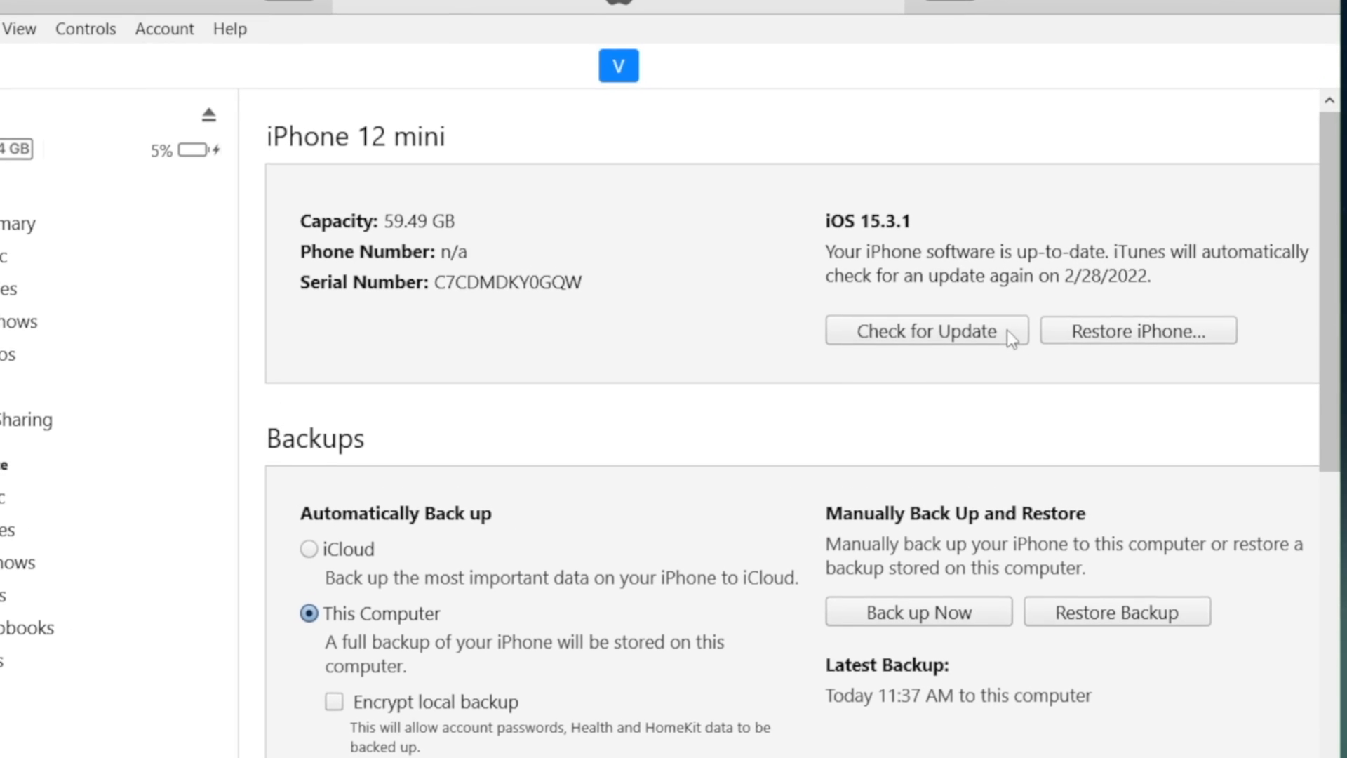
# Check for an update, confirm updating to iOS 15.3.1, and view the download progress
pyautogui.click(925, 331)
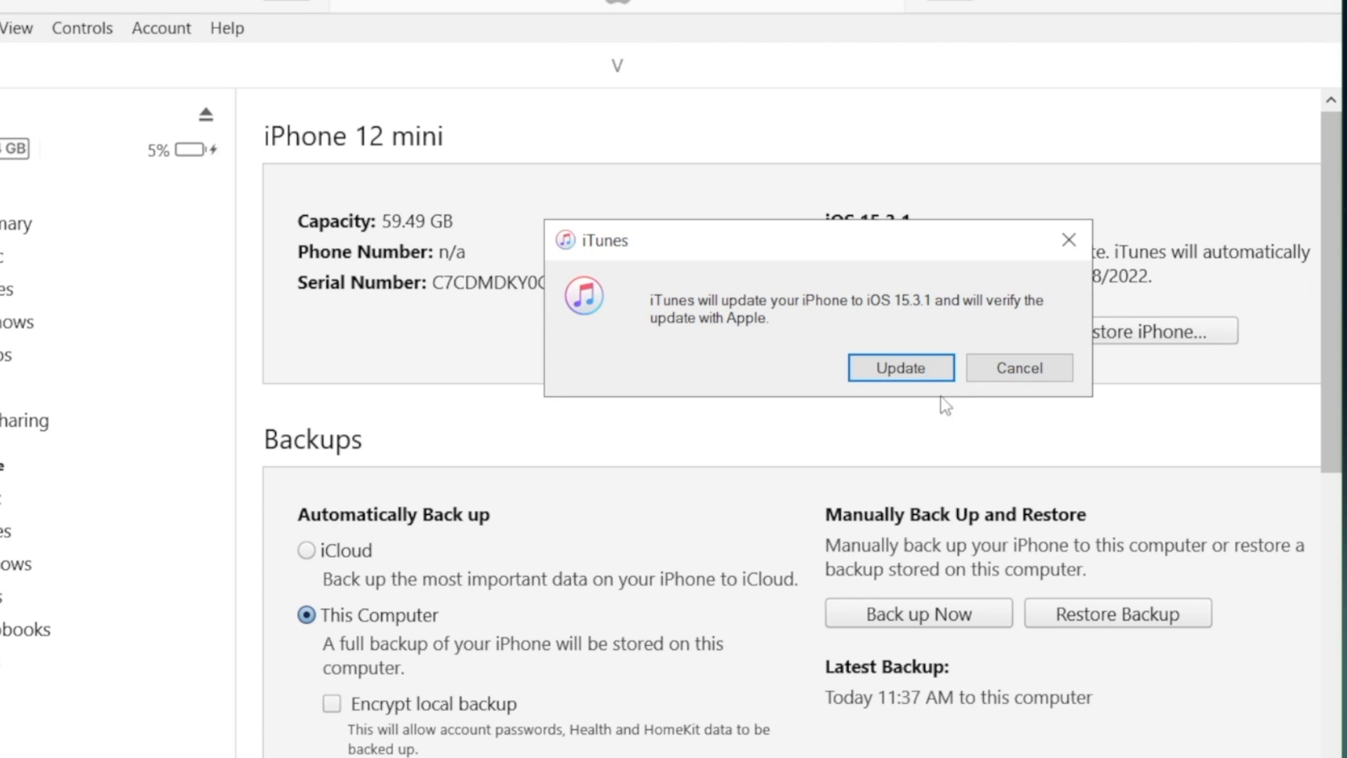
pyautogui.click(901, 368)
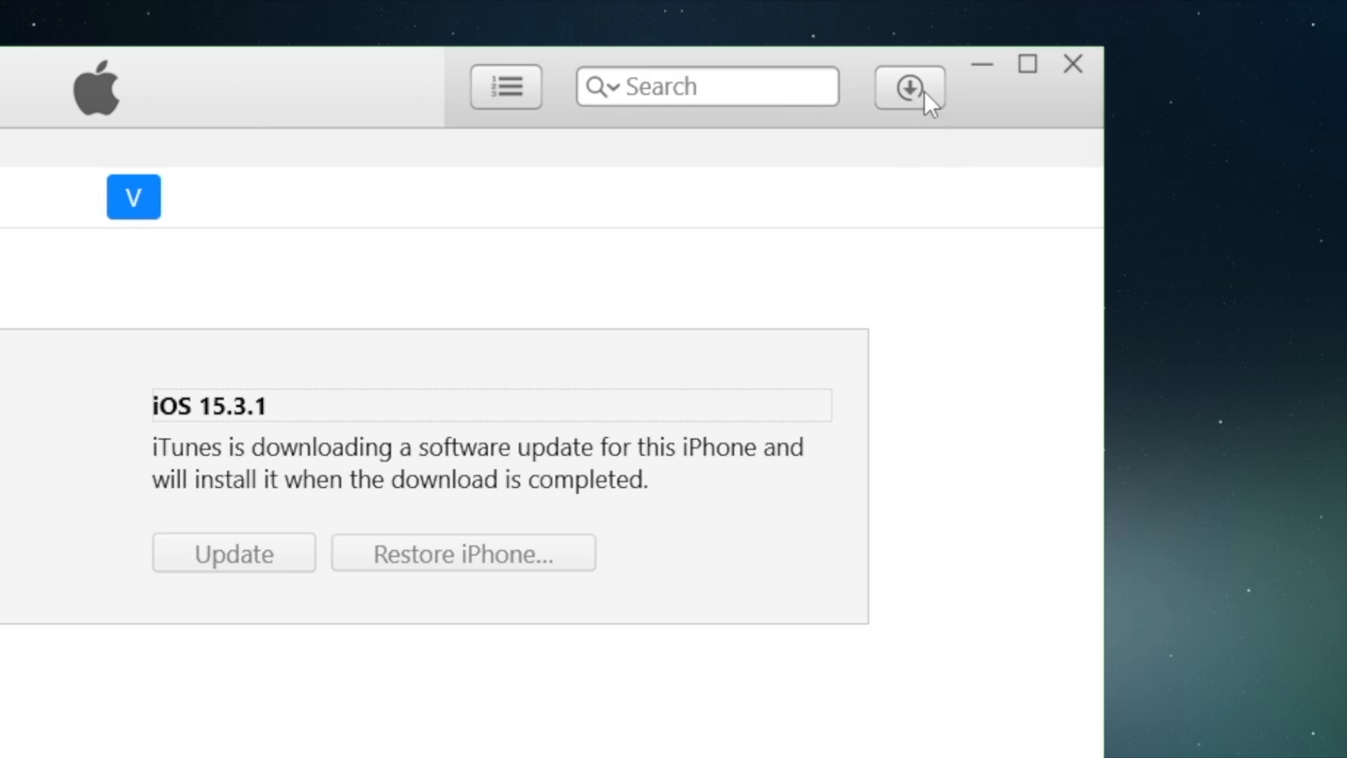
pyautogui.click(908, 88)
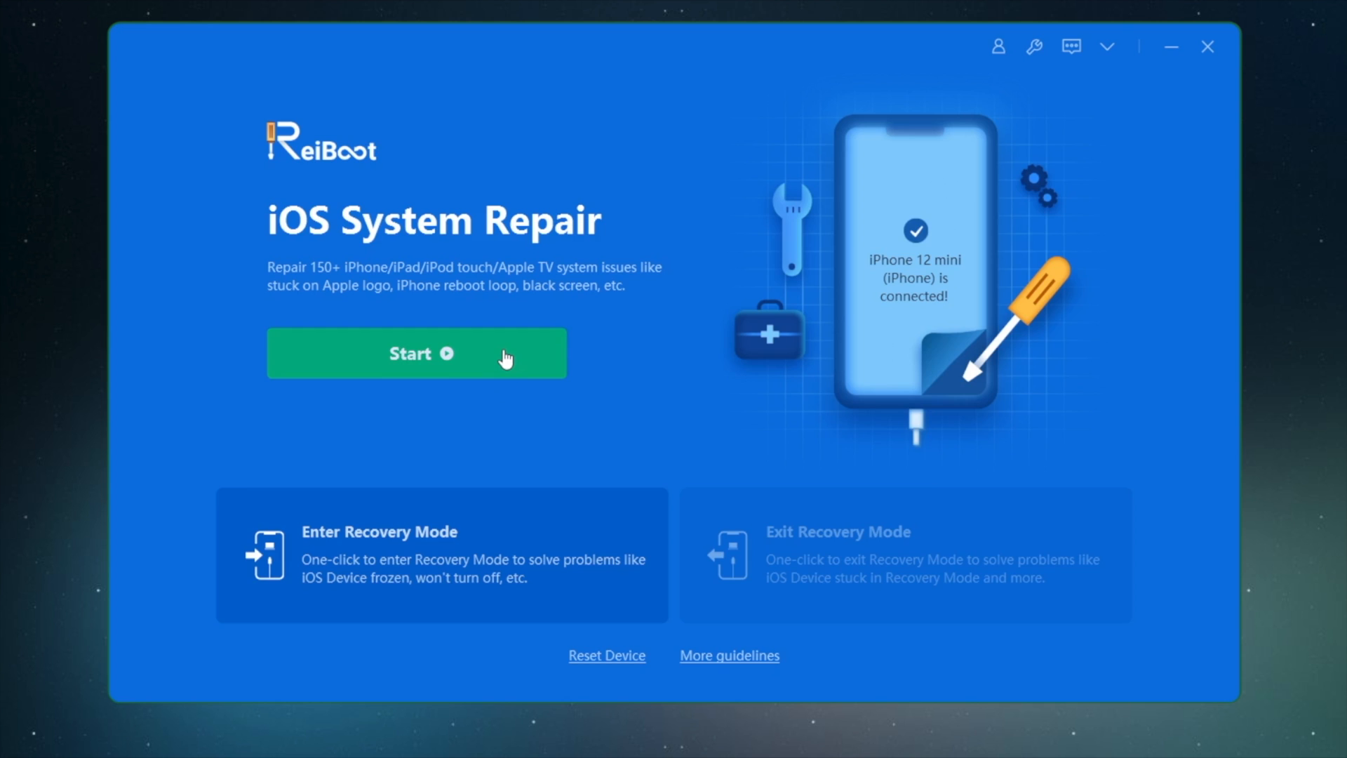
# Choose Standard Repair, get the iOS 15.3.1 firmware package, and start the repair
pyautogui.click(416, 354)
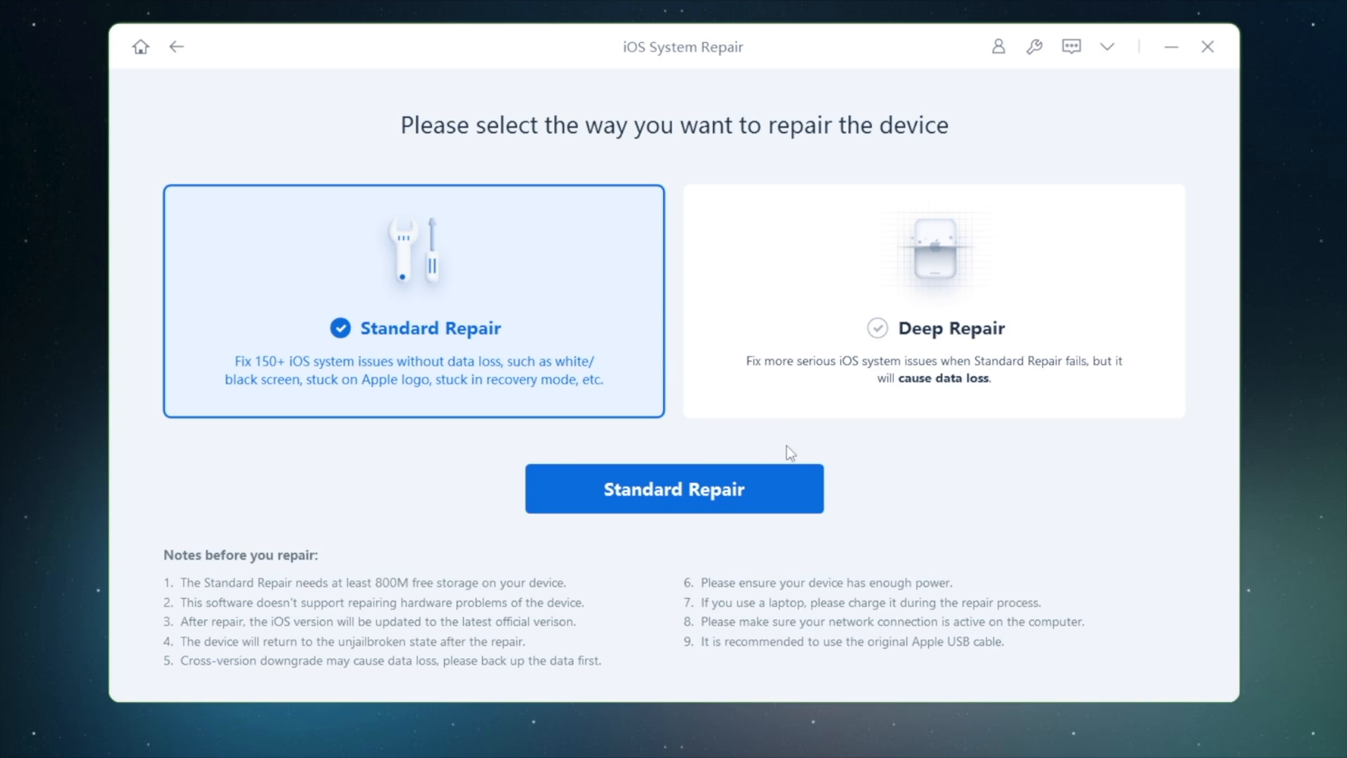
pyautogui.click(673, 489)
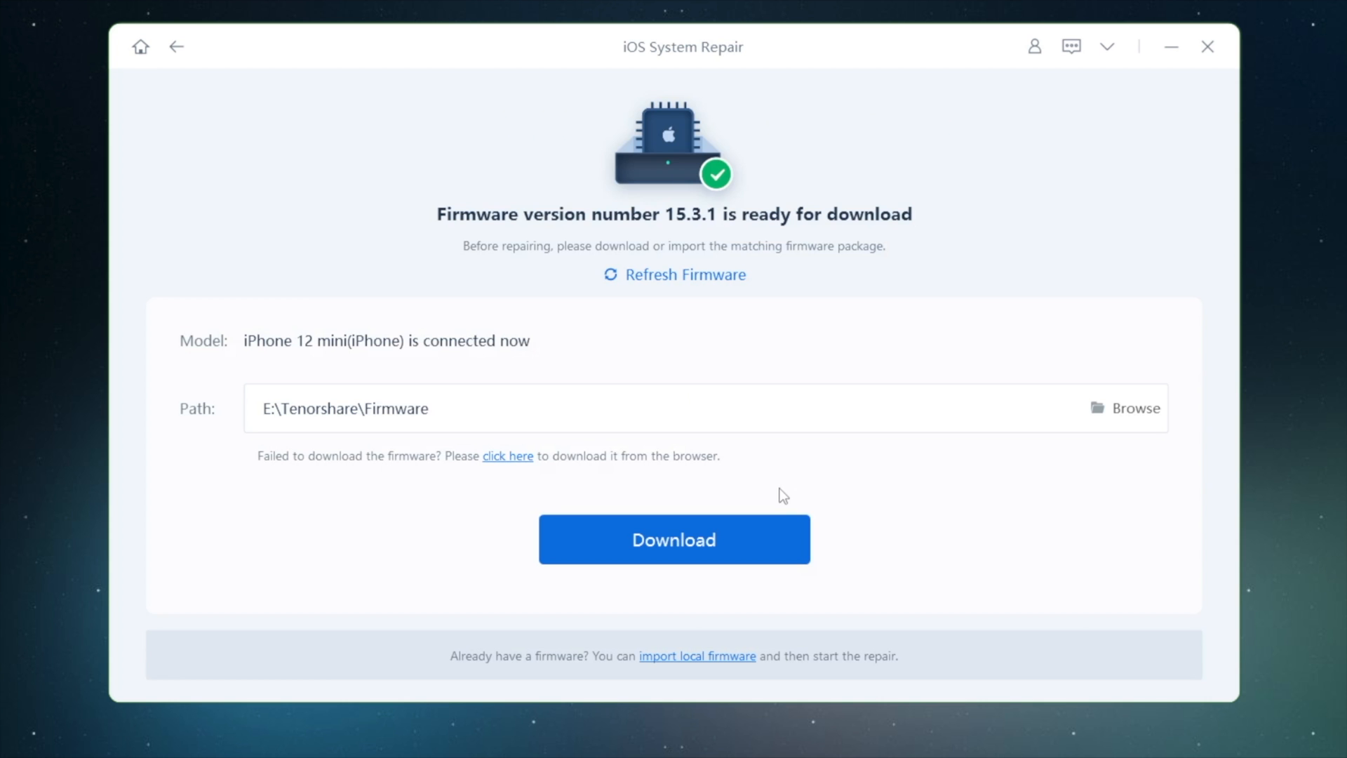
pyautogui.click(673, 539)
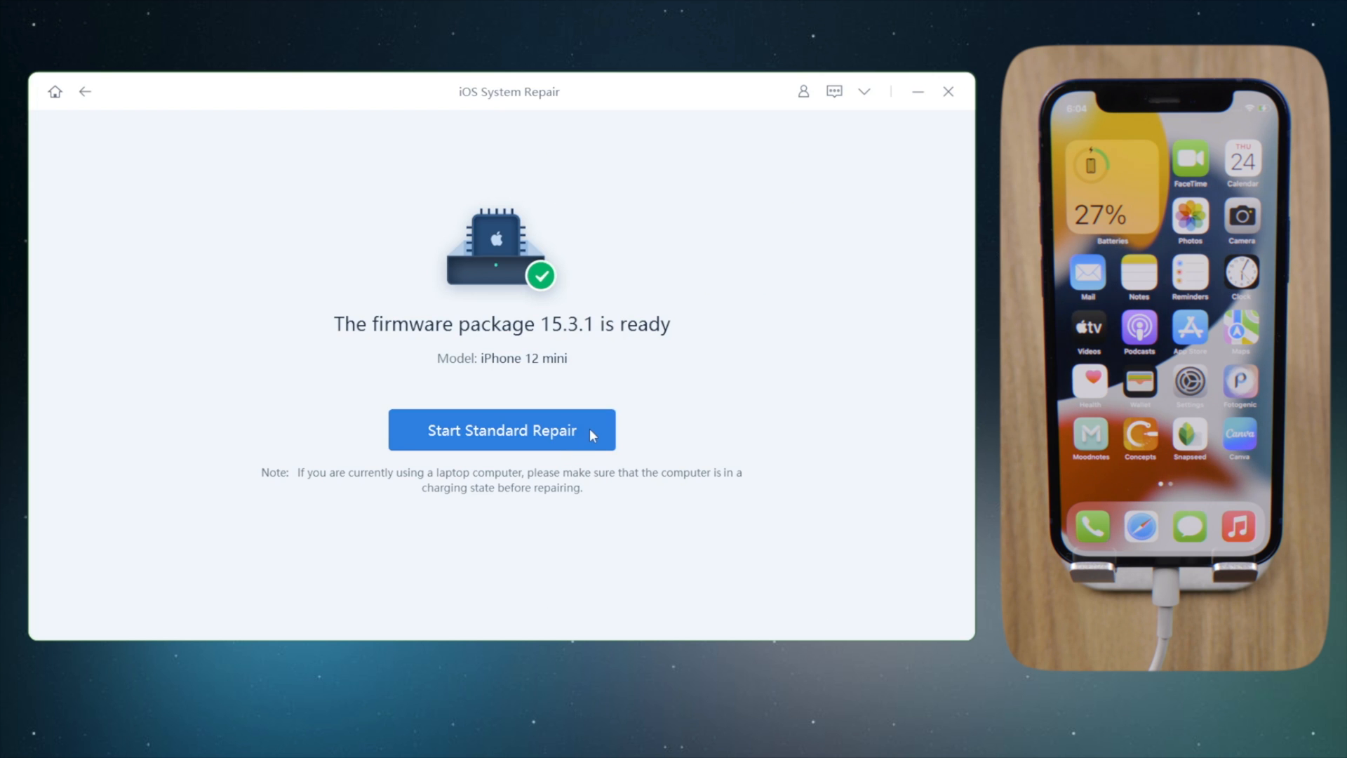
pyautogui.click(503, 429)
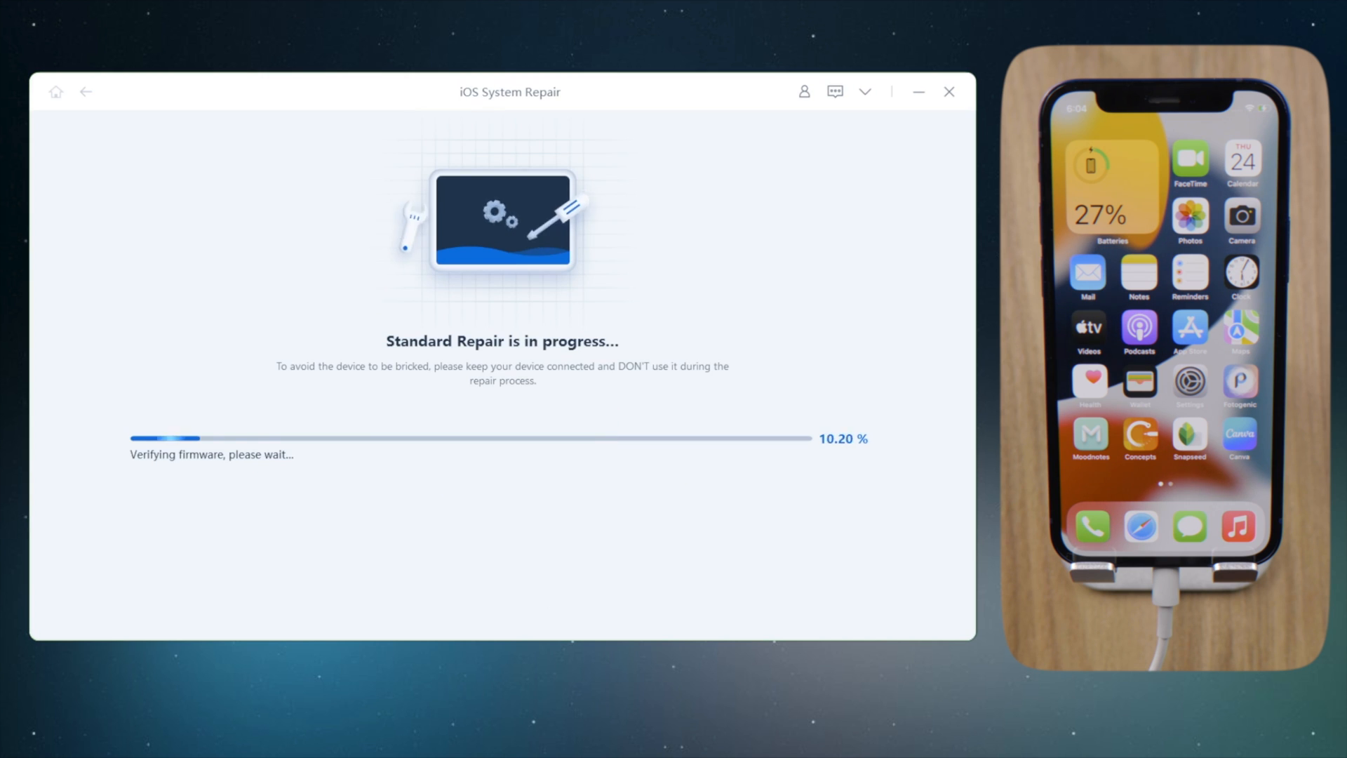